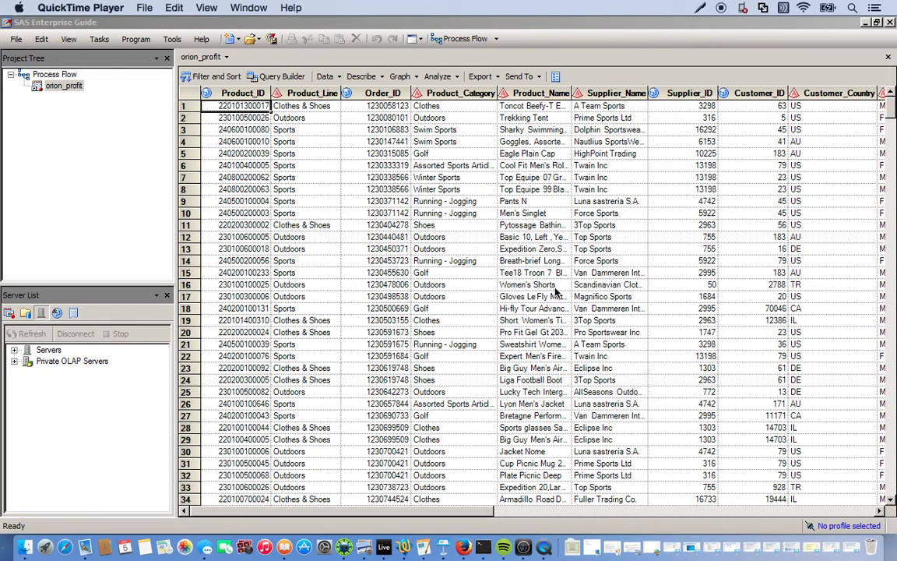
mouse_move(154, 109)
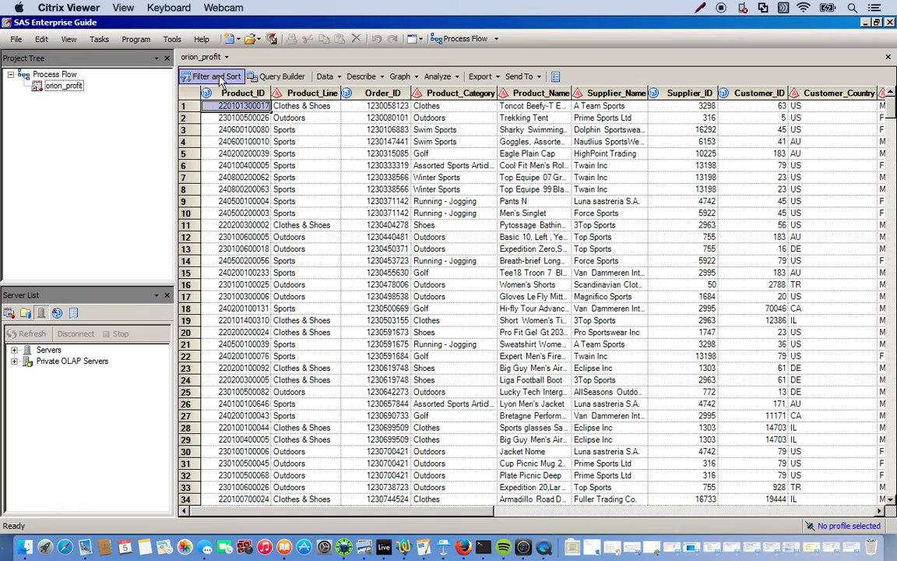
Browse the task categories and inspect Product_ID values in the orion_profit data grid
click(100, 39)
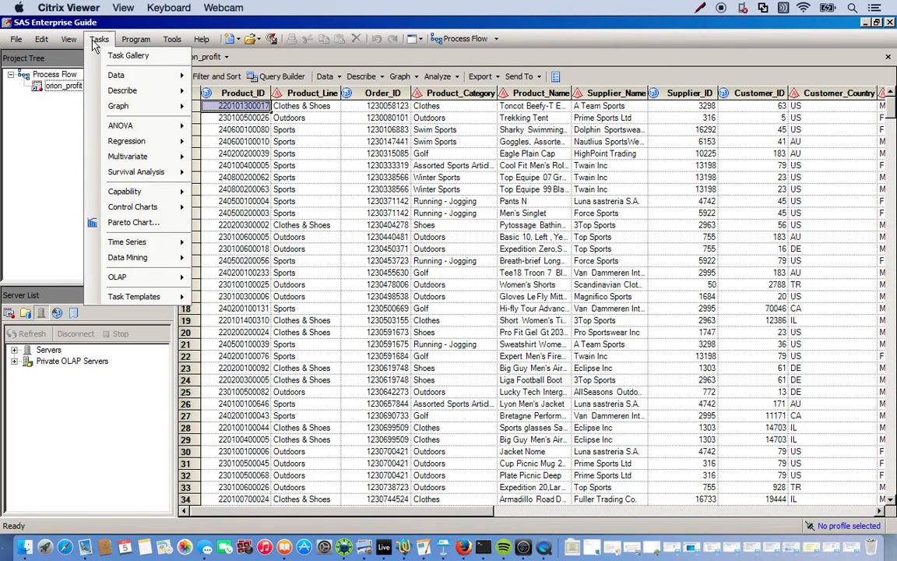
mouse_move(127, 56)
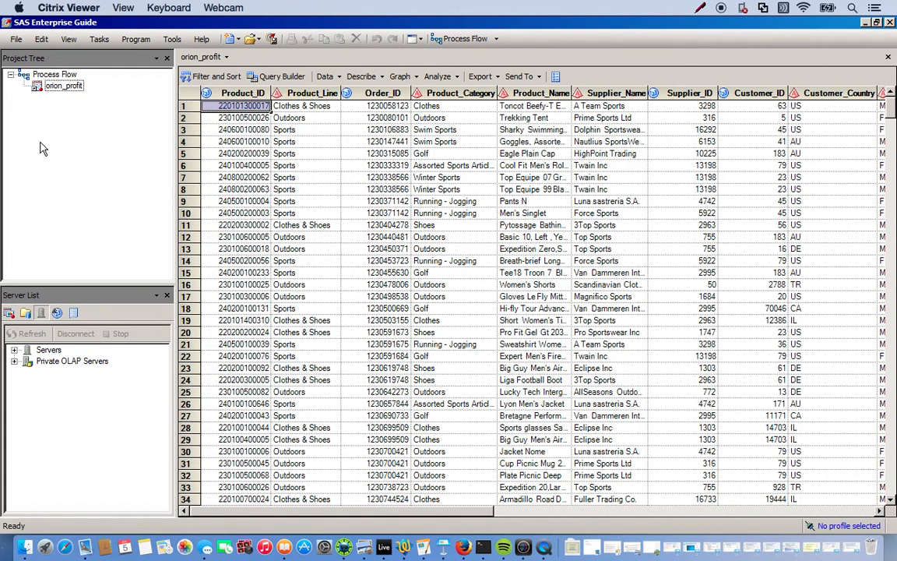
mouse_move(103, 199)
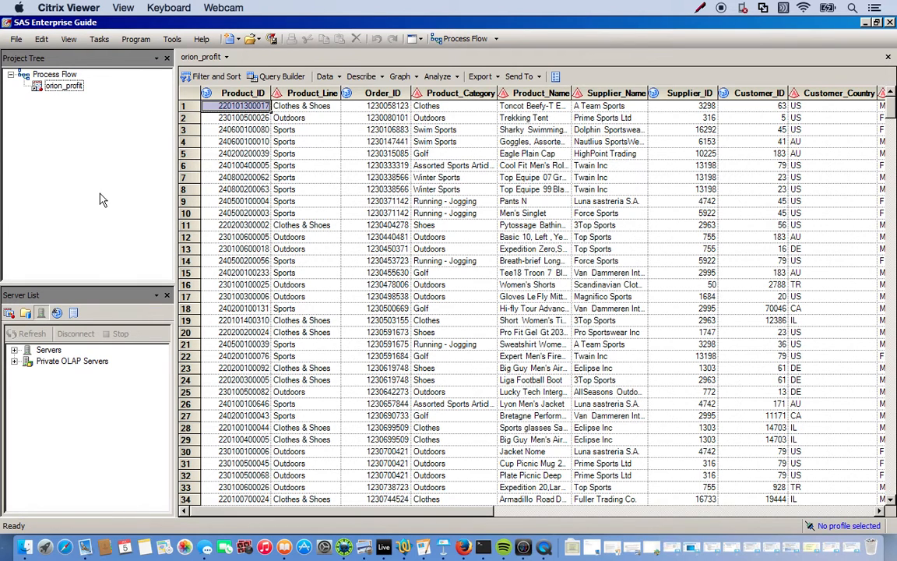
mouse_move(352, 218)
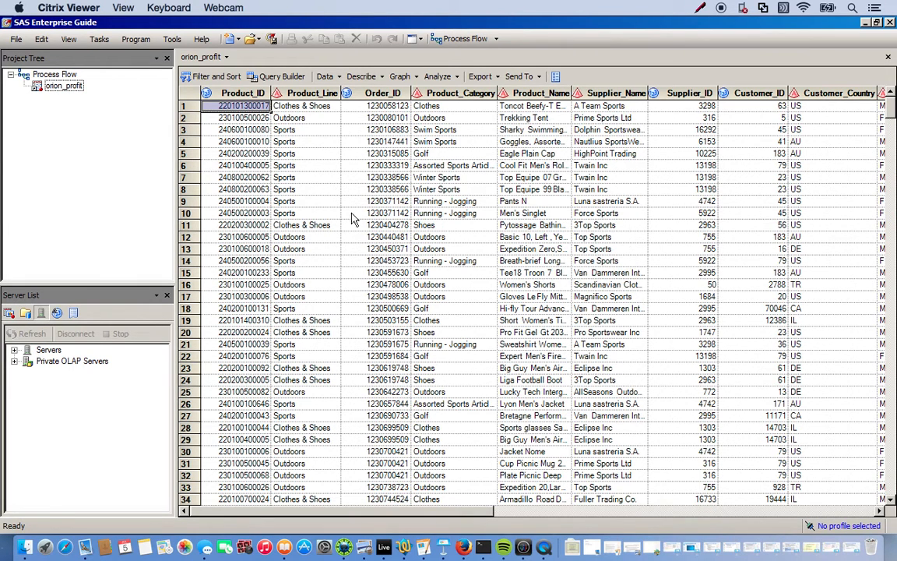
mouse_move(319, 112)
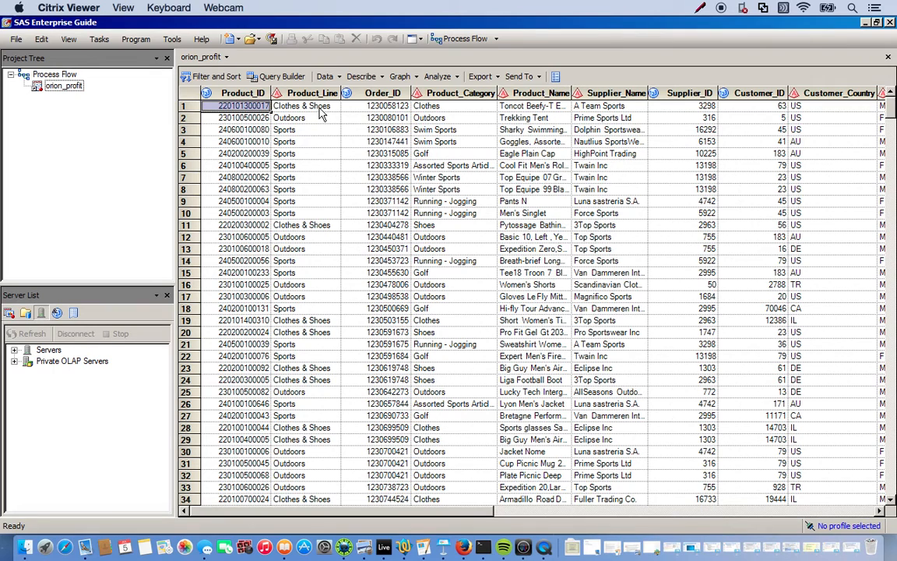
mouse_move(486, 131)
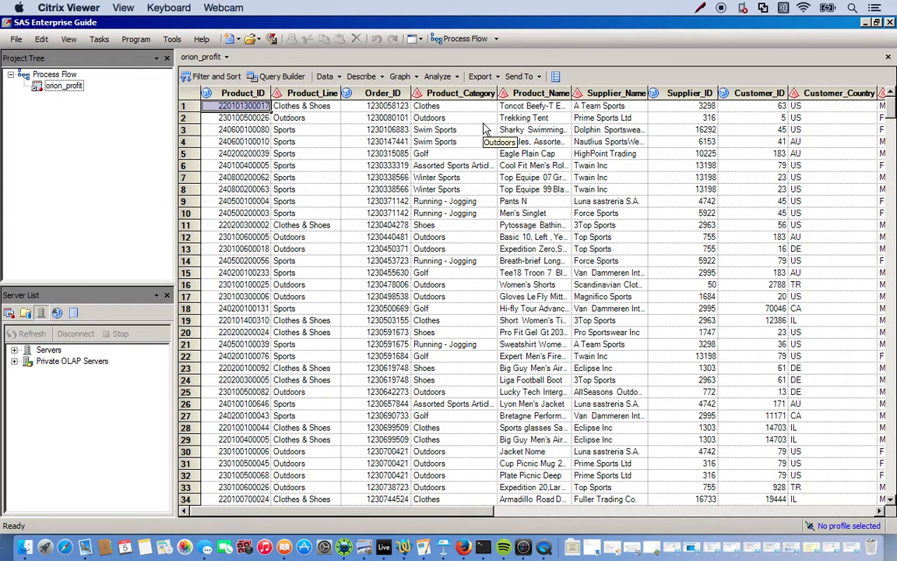
mouse_move(419, 154)
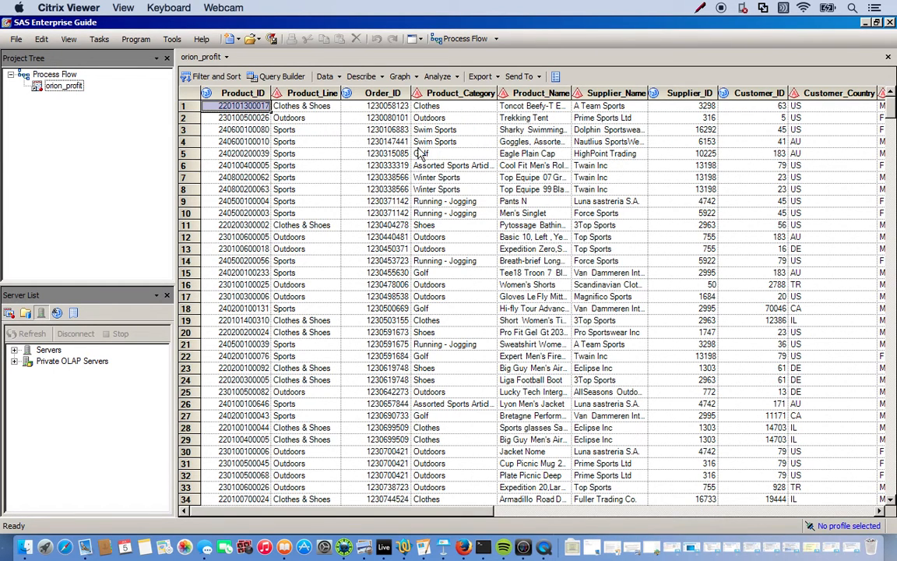
mouse_move(467, 193)
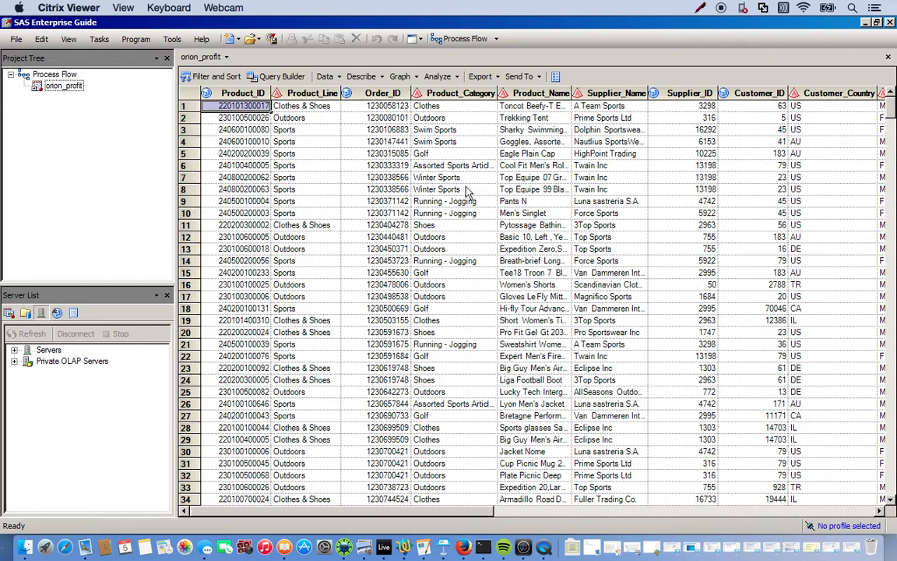
mouse_move(464, 156)
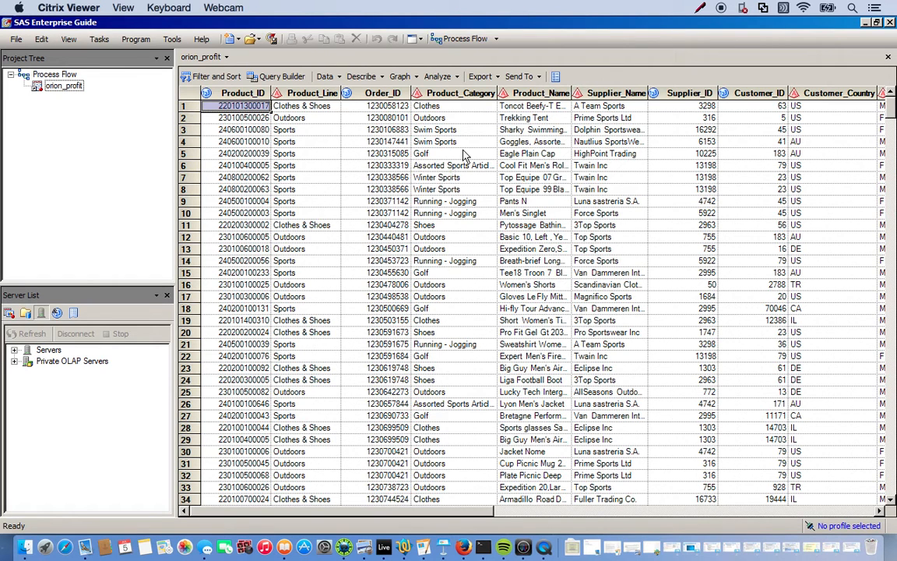
mouse_move(640, 243)
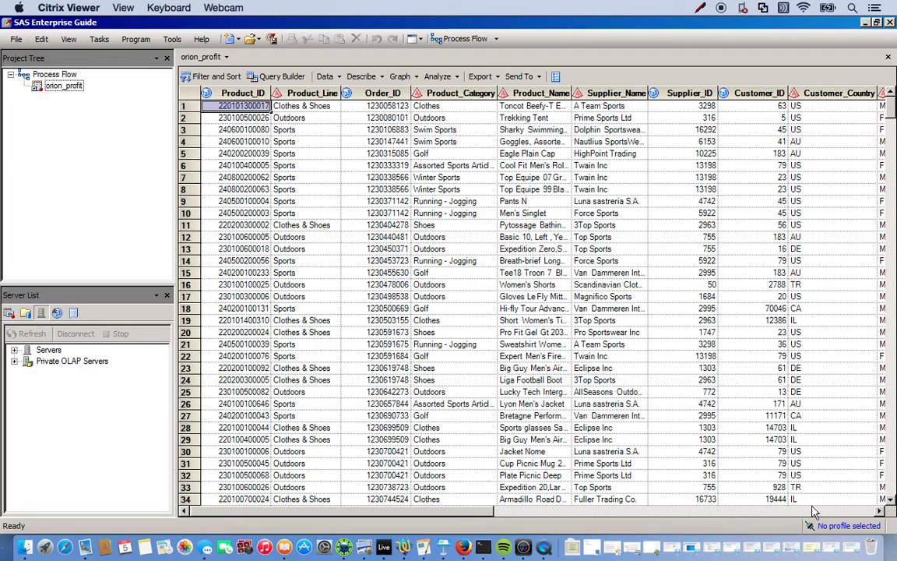
scroll(right, 3)
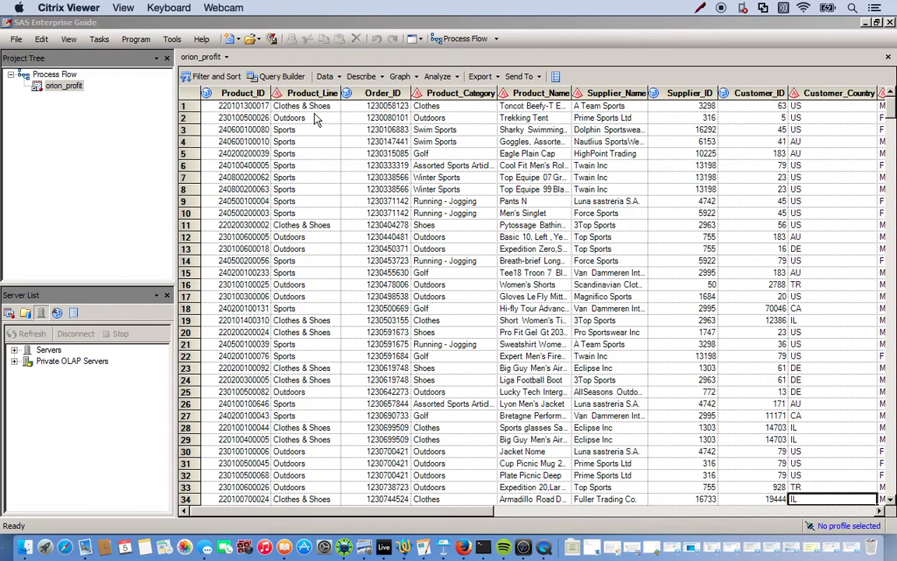
click(311, 94)
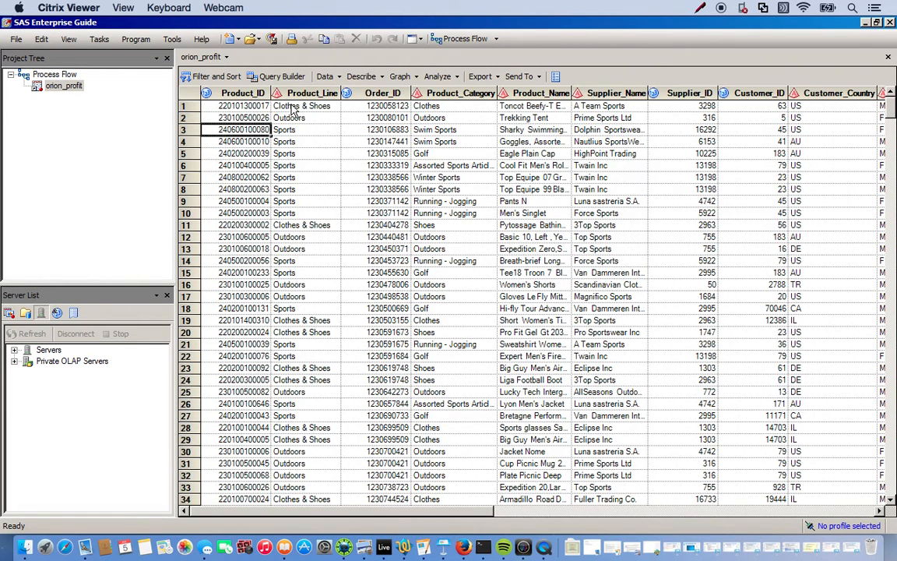
click(311, 94)
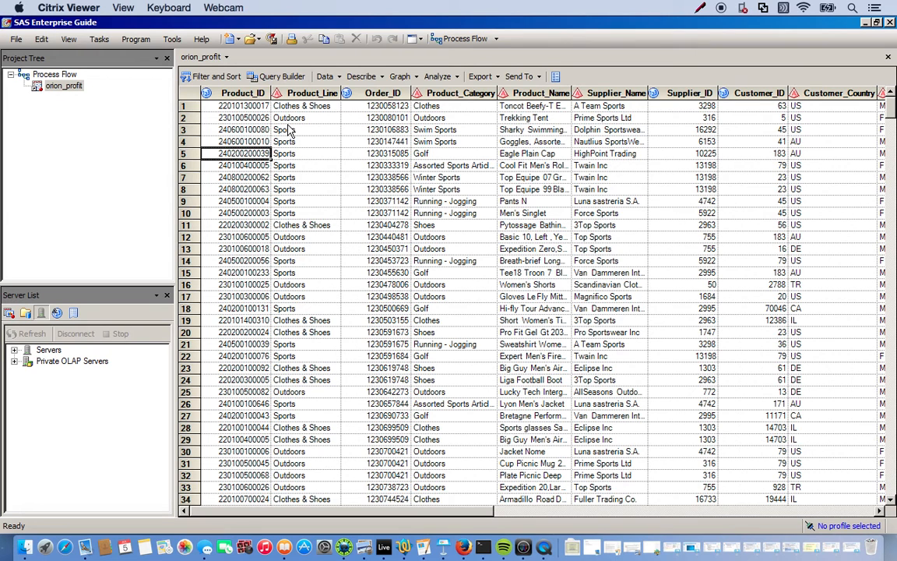
mouse_move(325, 206)
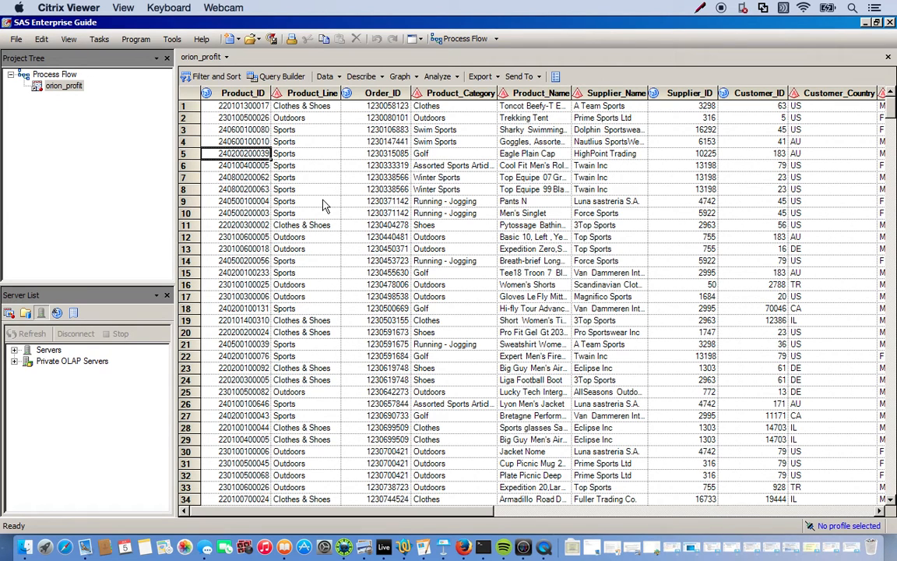
mouse_move(305, 311)
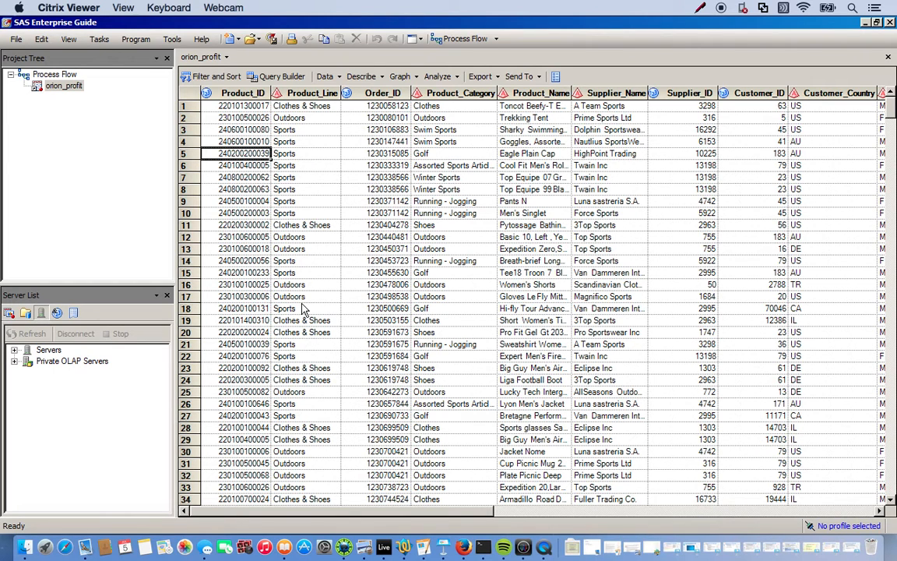
mouse_move(296, 220)
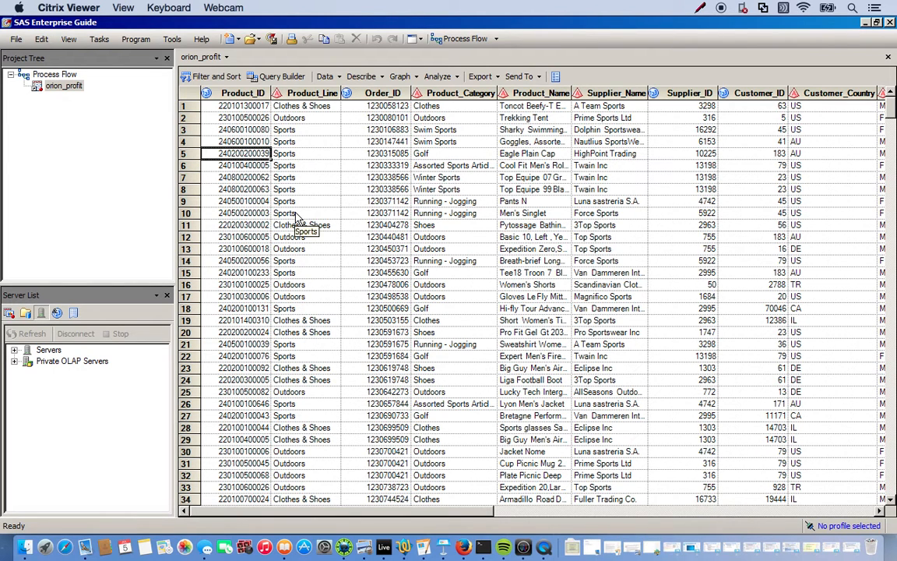
mouse_move(311, 94)
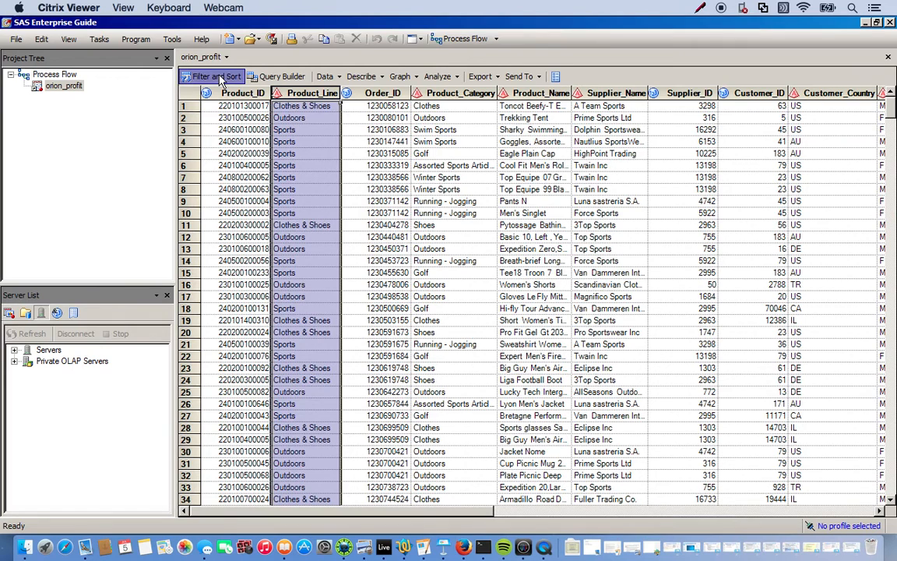
Start a Filter and Sort task on orion_profit with all 18 variables selected for output
click(211, 76)
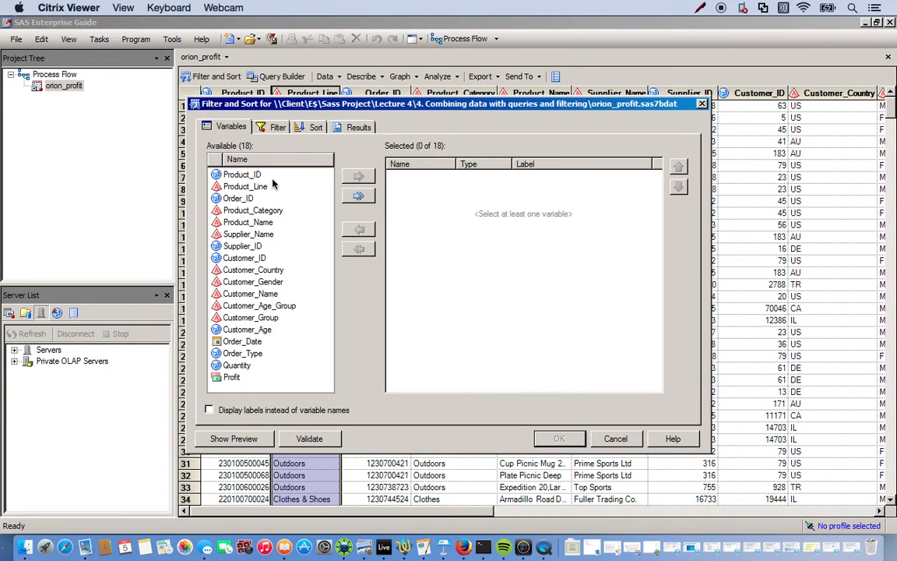
click(243, 174)
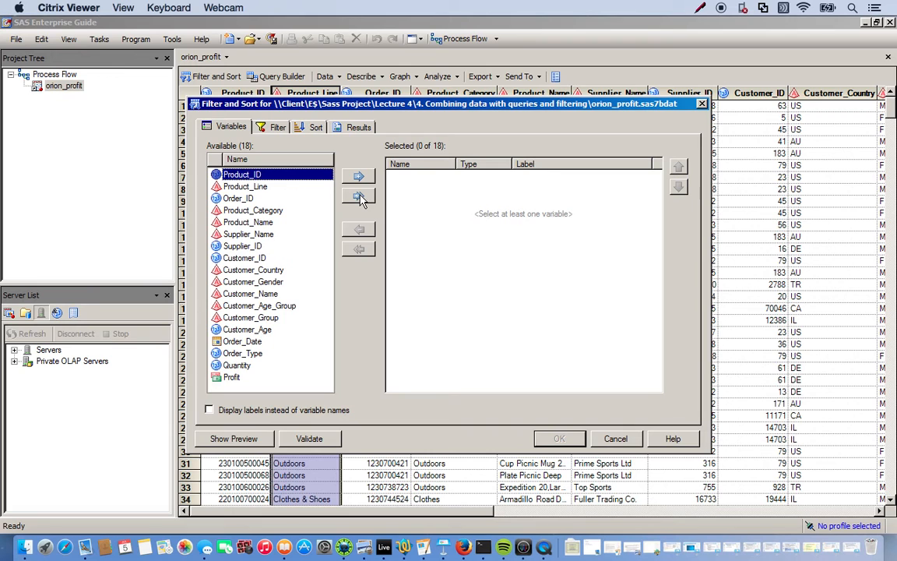
click(358, 196)
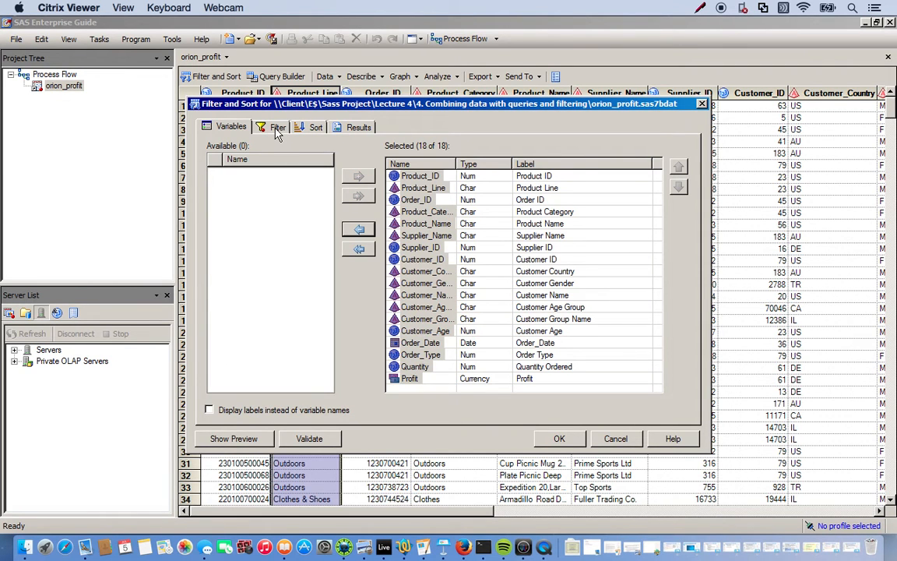
Define the filter condition Product_Line Contains "Sport"
click(277, 128)
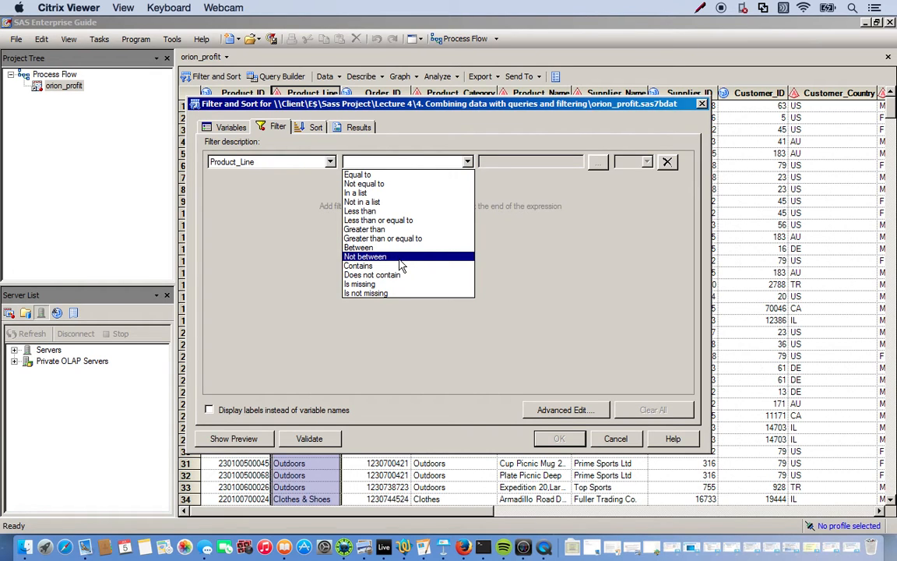
mouse_move(359, 265)
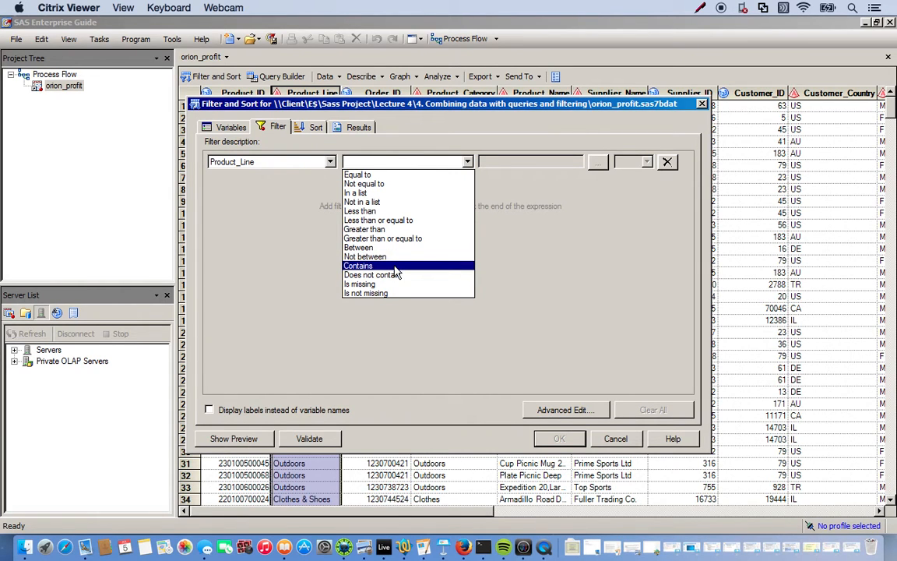
click(359, 265)
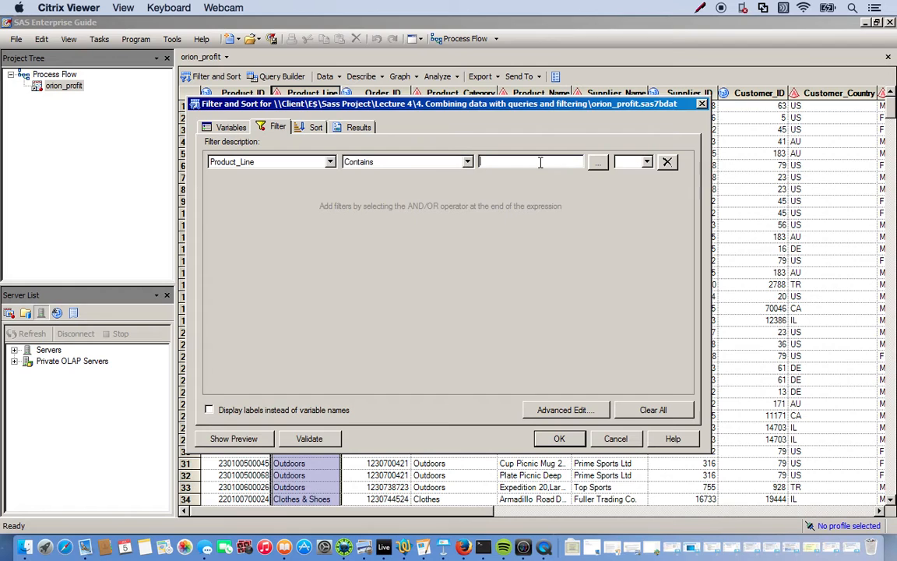
text(Sport)
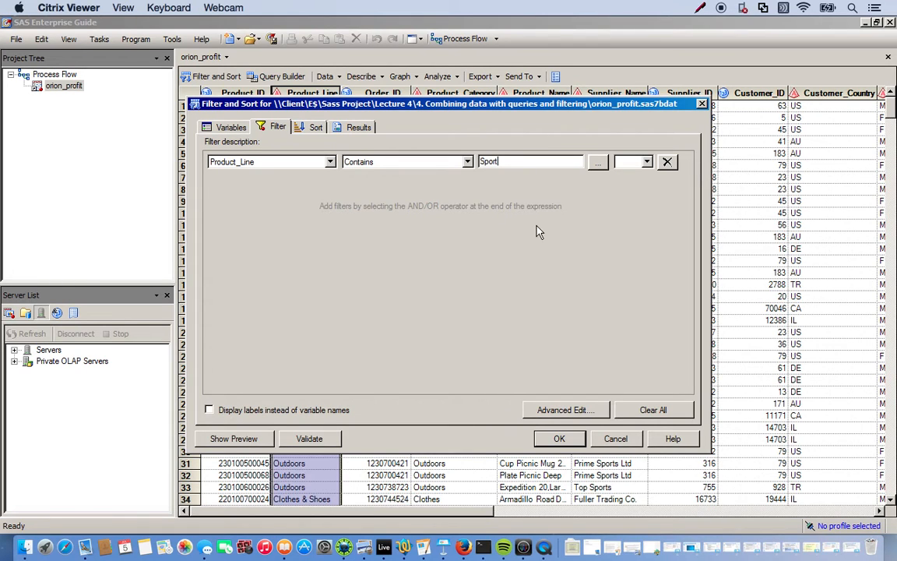
mouse_move(296, 193)
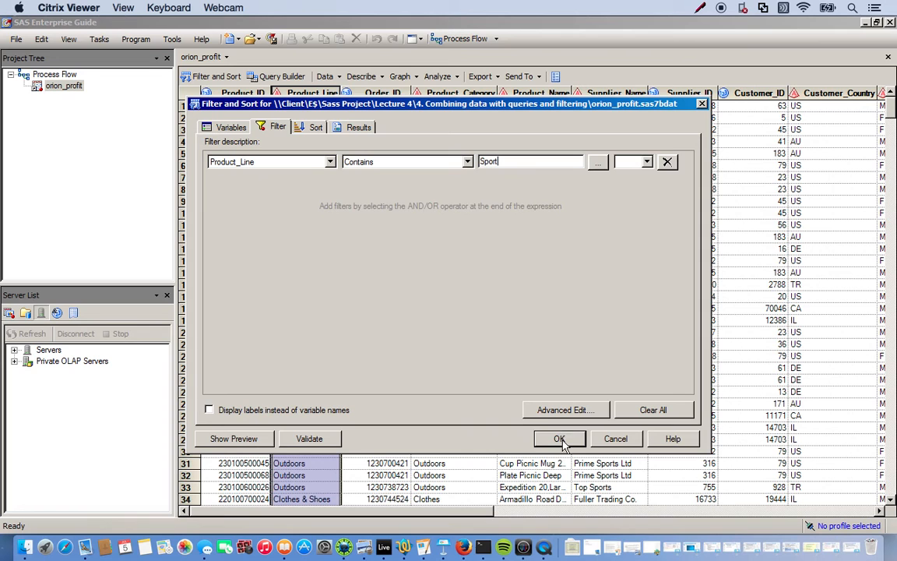
Run the task and scroll through the output rows, all with Product_Line Sports
click(559, 439)
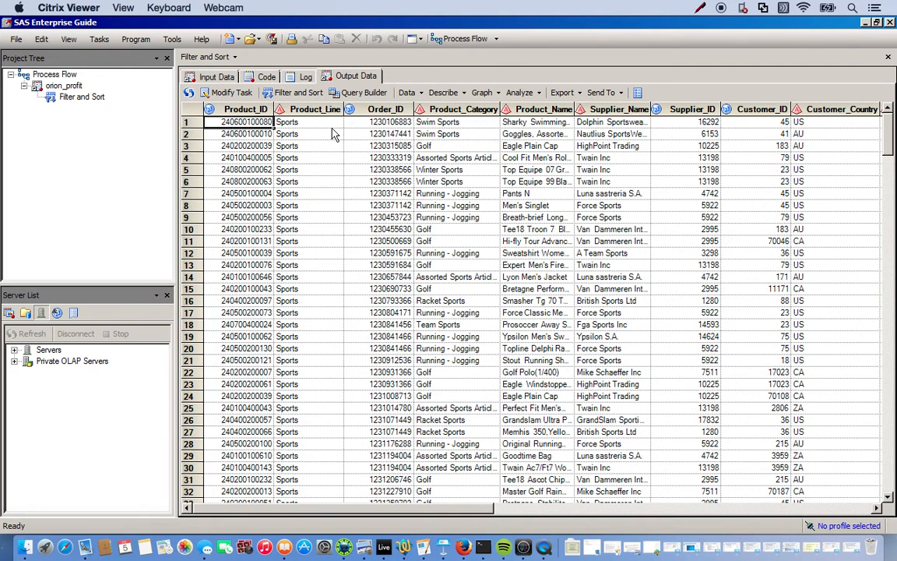
scroll(down, 3)
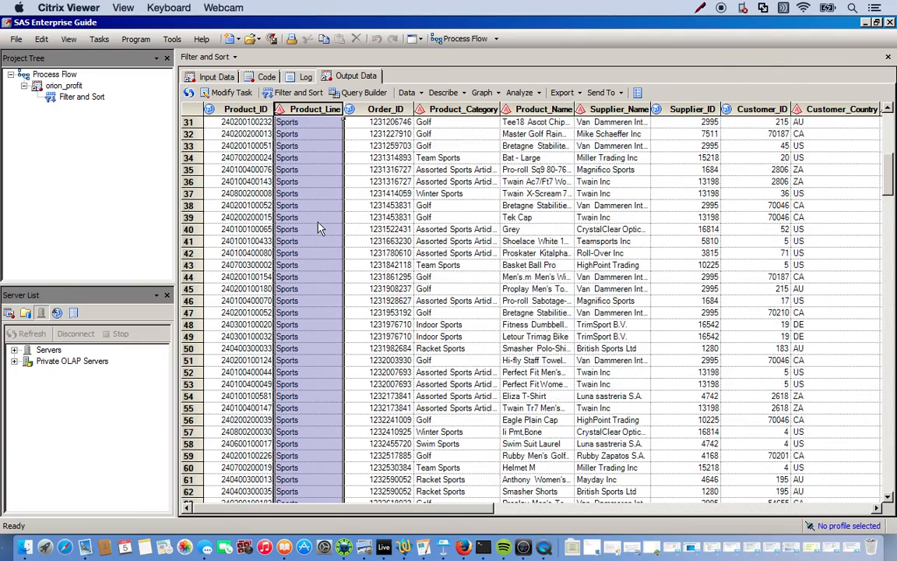
scroll(down, 3)
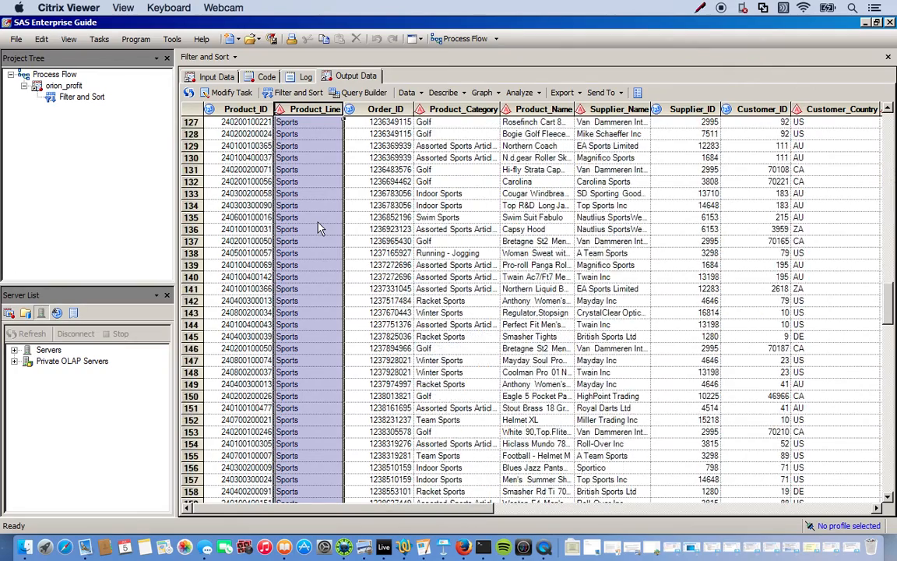
scroll(down, 3)
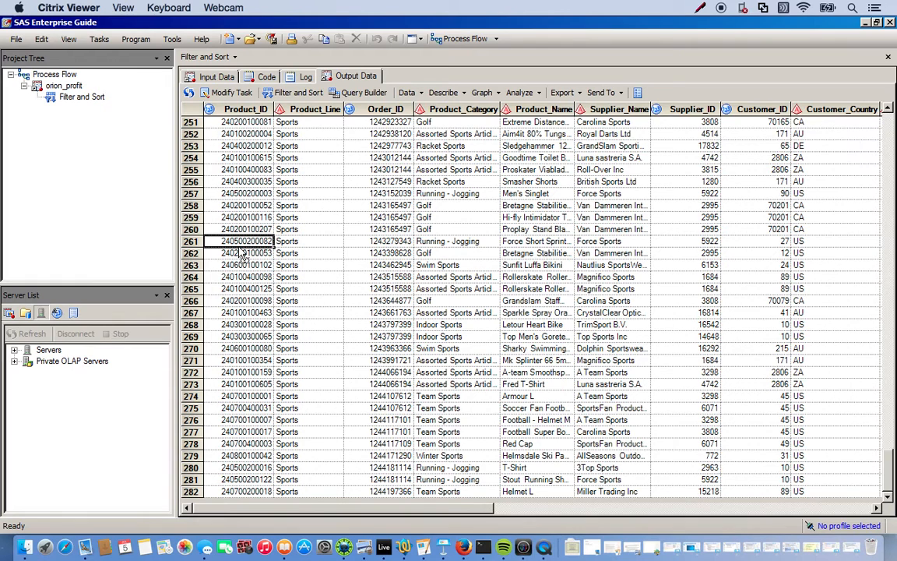
mouse_move(305, 273)
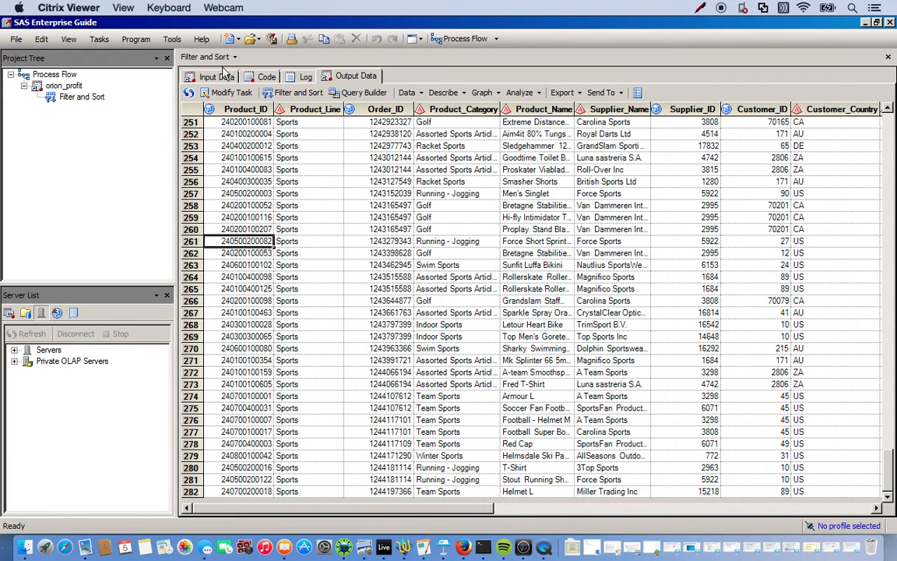
mouse_move(226, 93)
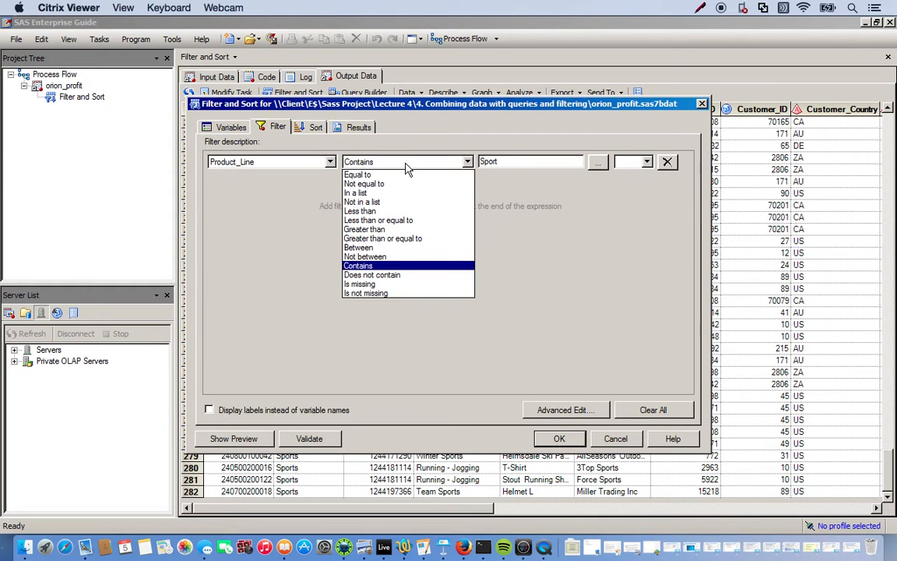
Change the condition to Product_Line Does not contain "Sport" and rerun the task
click(371, 274)
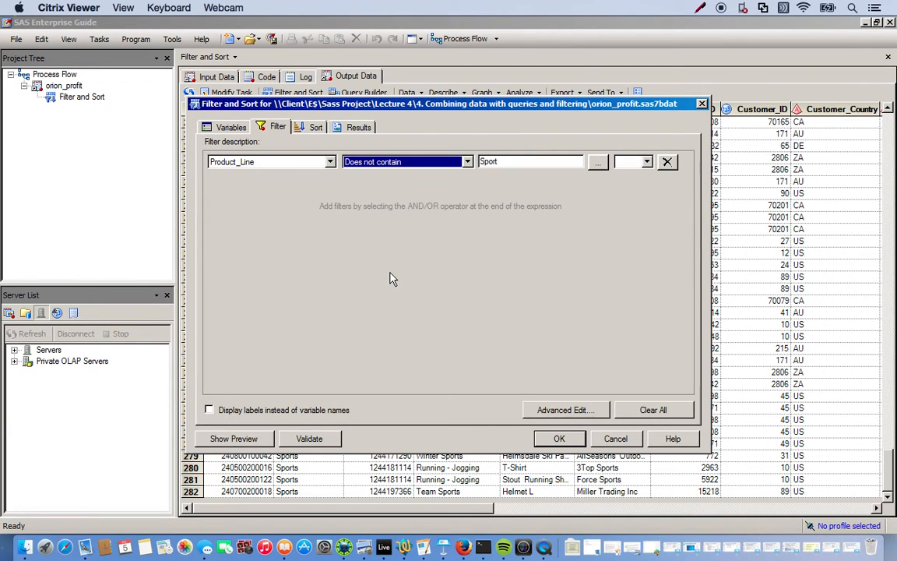
mouse_move(553, 420)
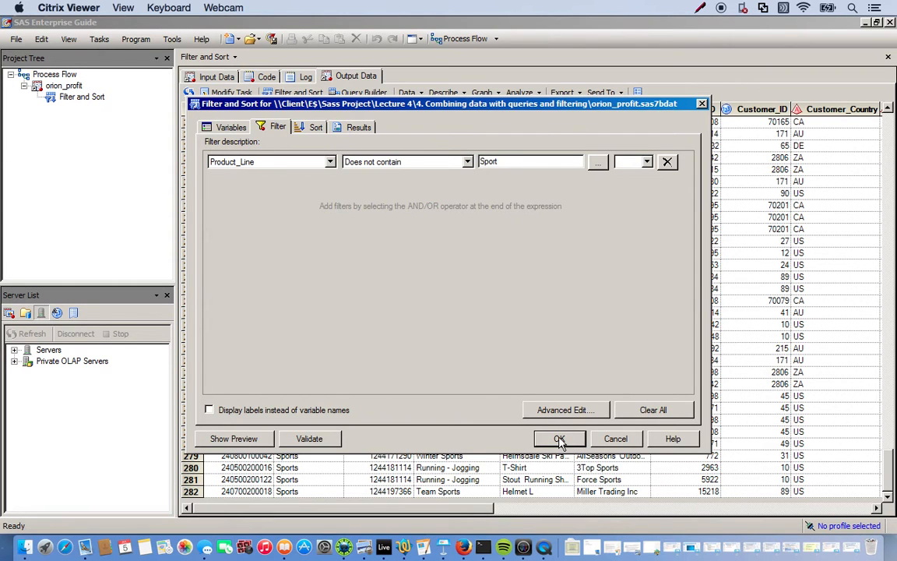
click(558, 438)
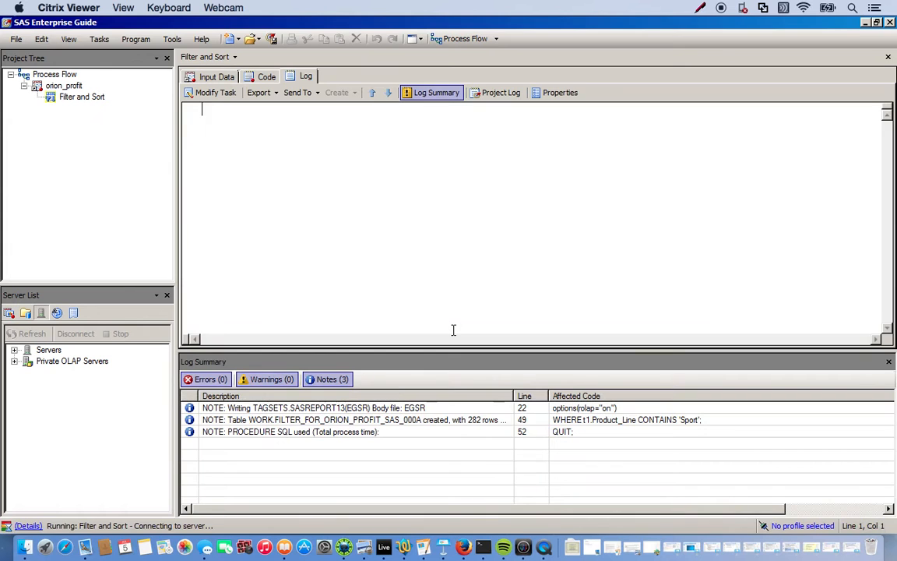
Review the refreshed output listing only non-Sports lines such as Outdoors and Clothes & Shoes
click(355, 75)
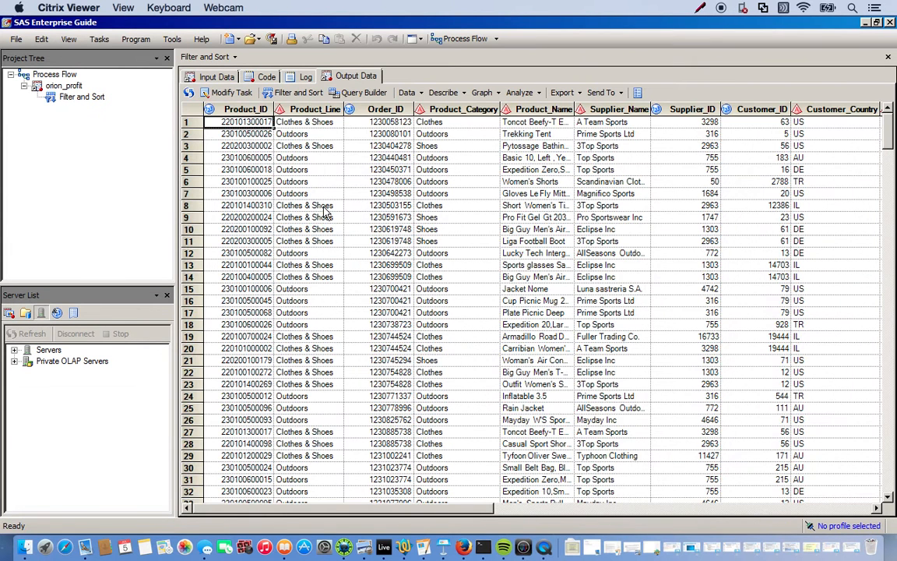
scroll(down, 3)
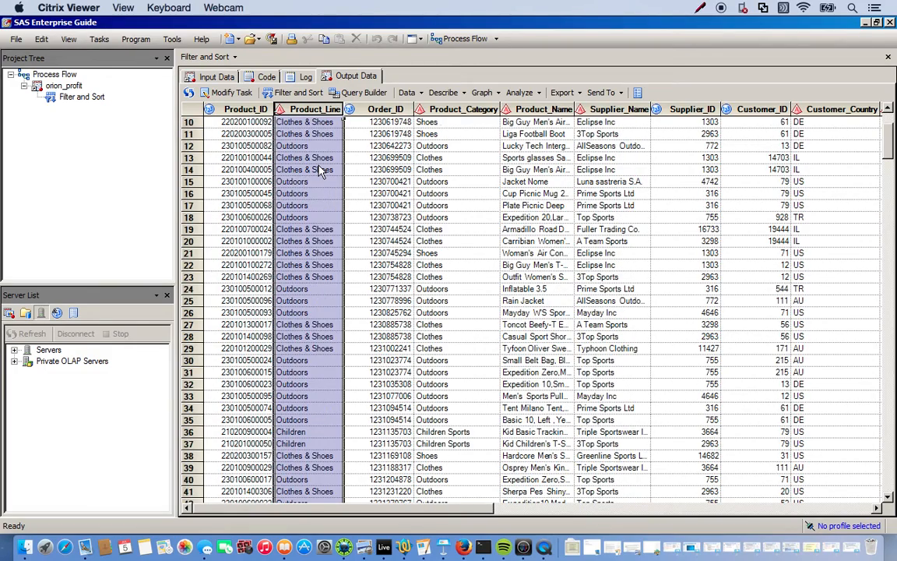
scroll(down, 3)
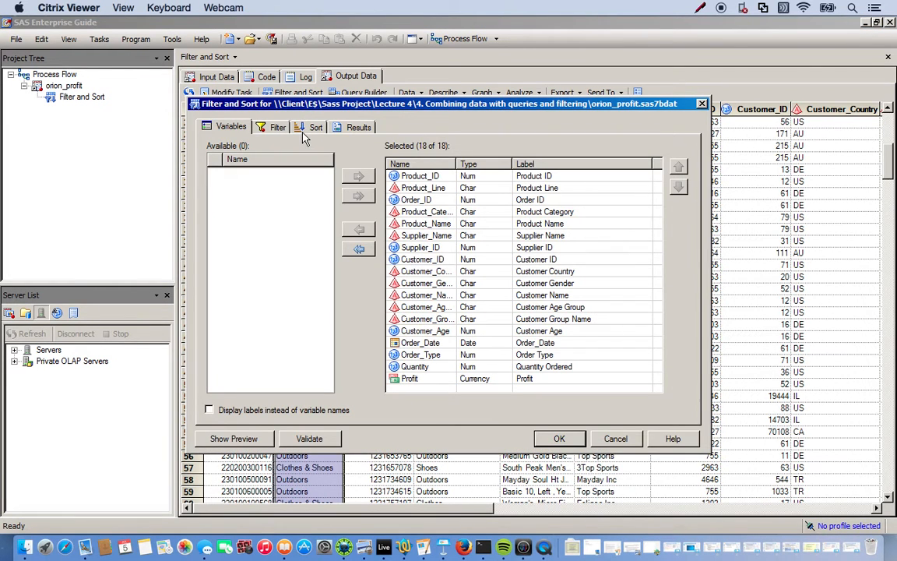
Add an ascending Customer_Age sort, rerun the task and replace the previous results
click(314, 128)
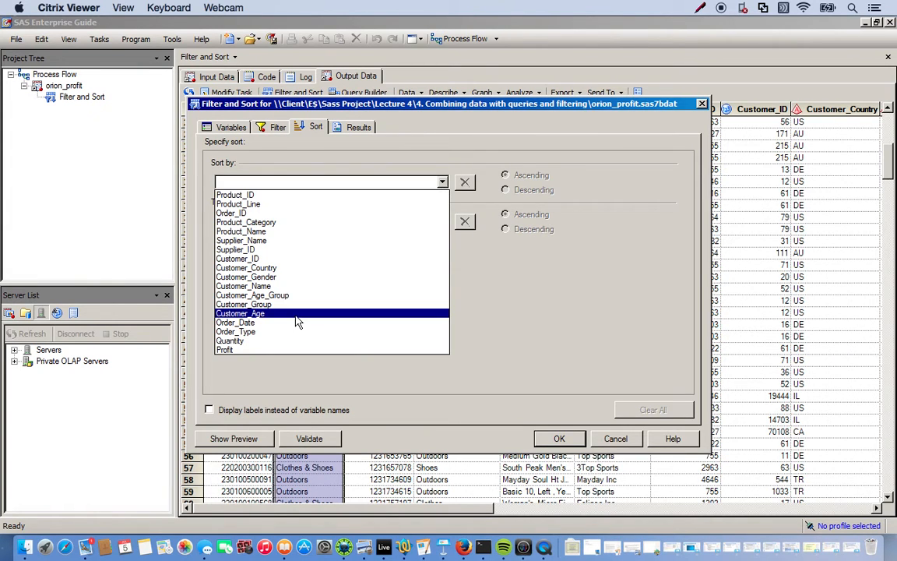
click(239, 313)
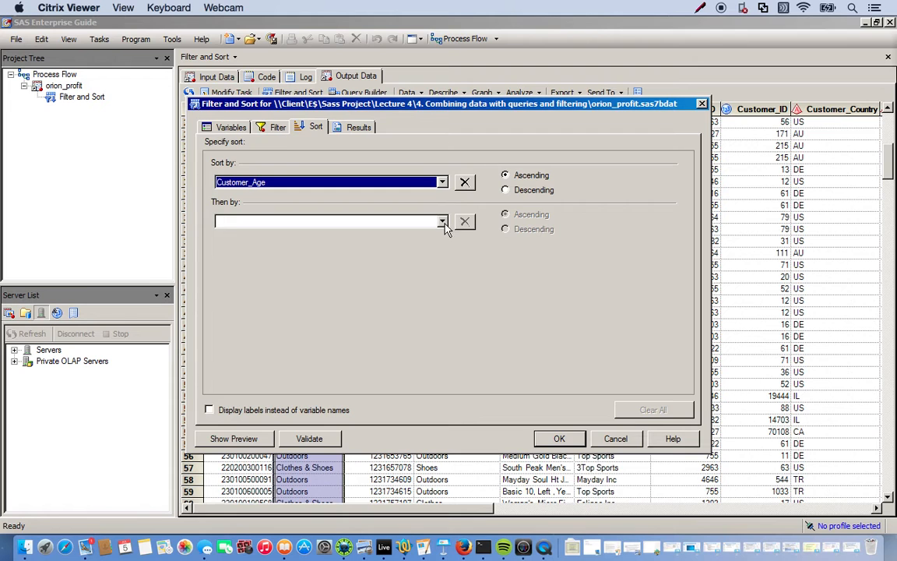
click(327, 221)
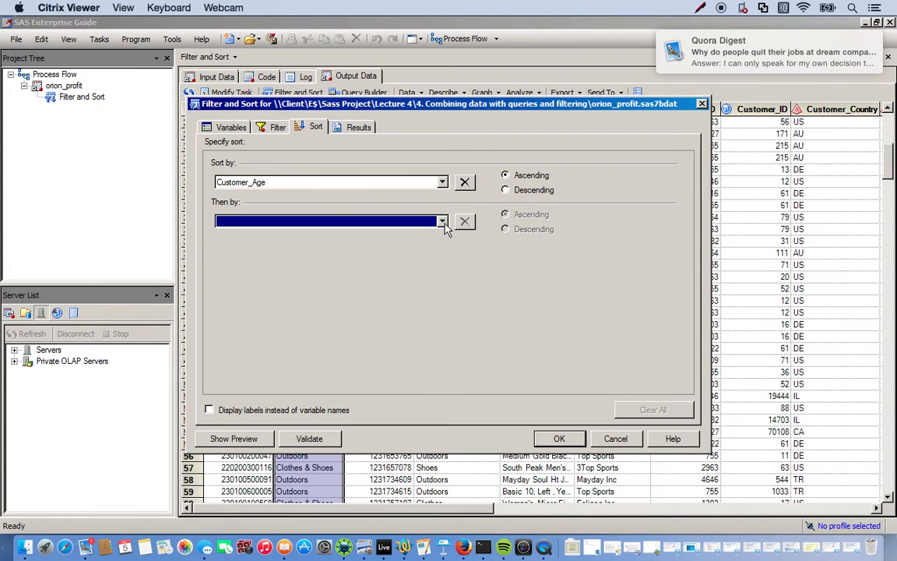
click(557, 437)
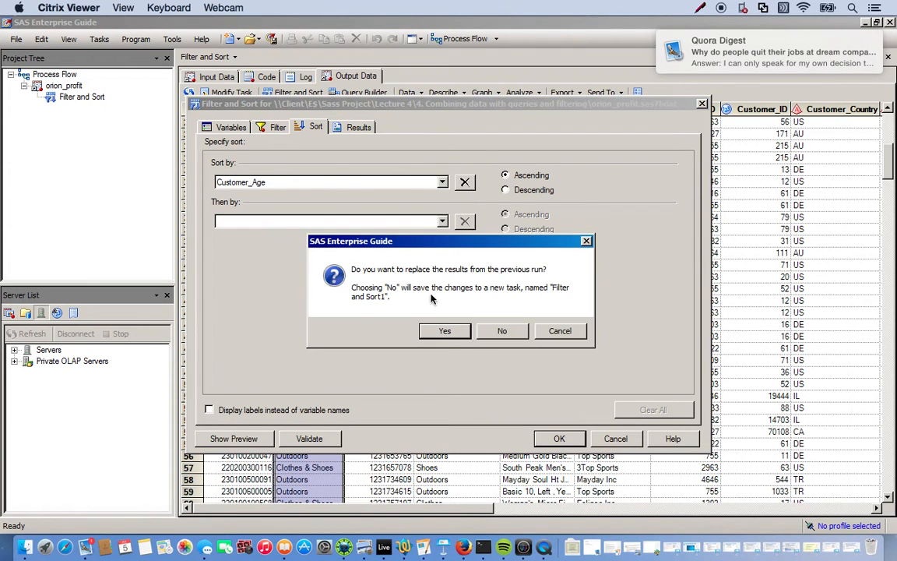
click(445, 330)
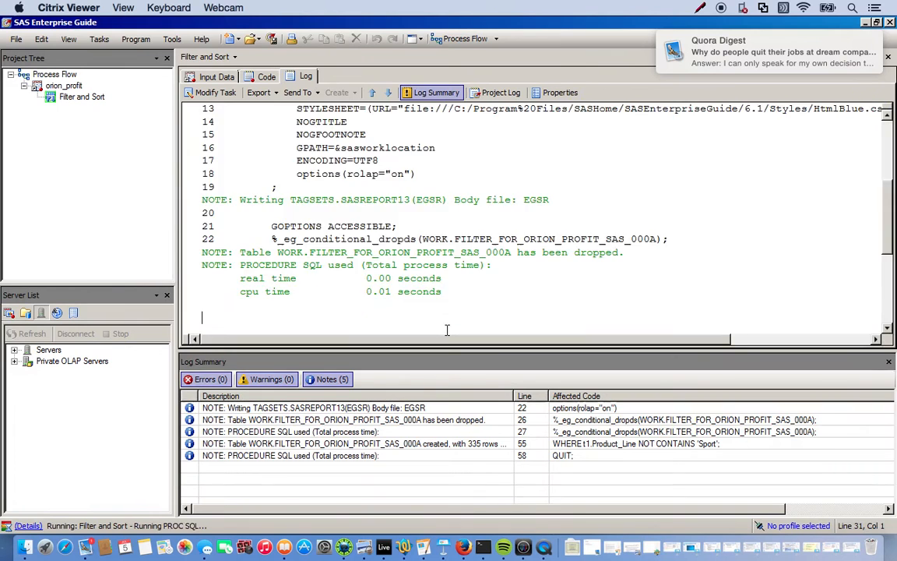
Review the sorted output, confirming Customer_Age rises from 19 to 73
click(355, 75)
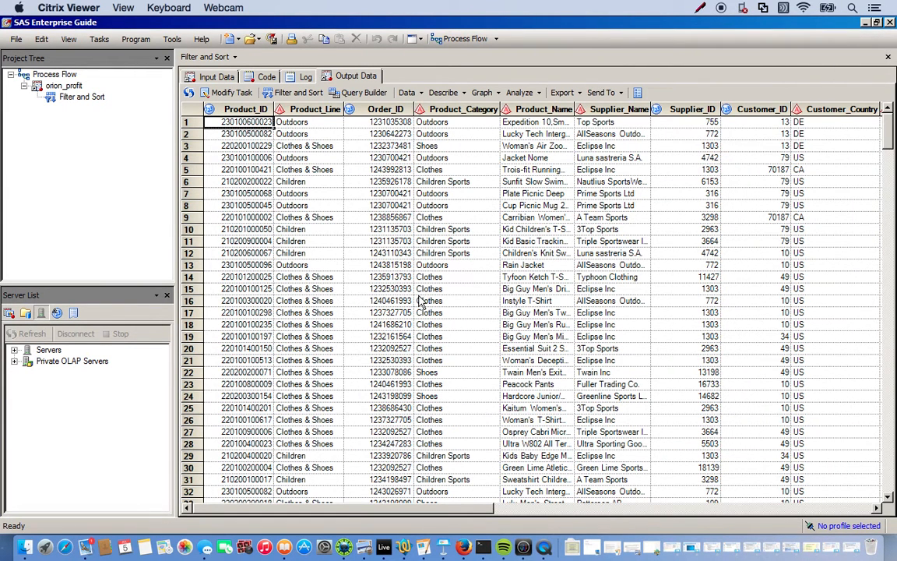
mouse_move(401, 366)
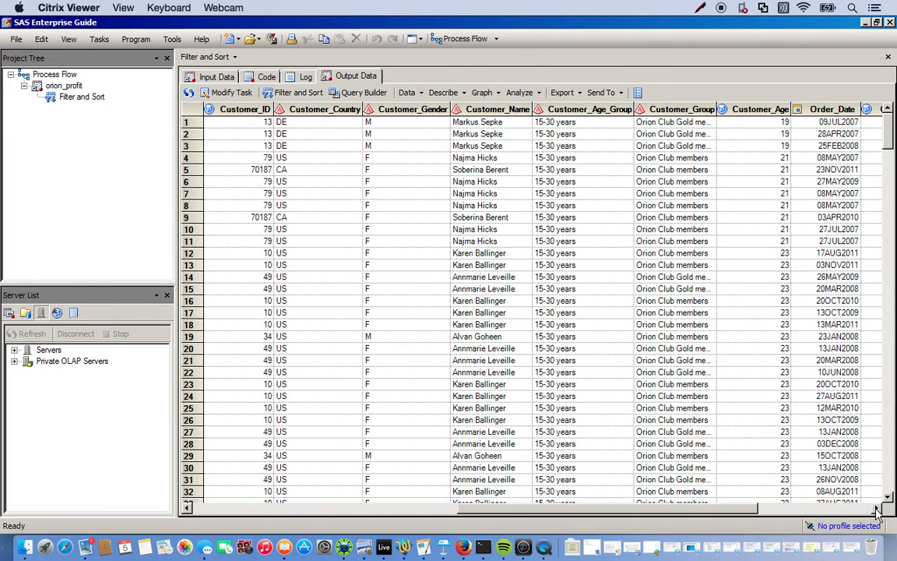
scroll(right, 3)
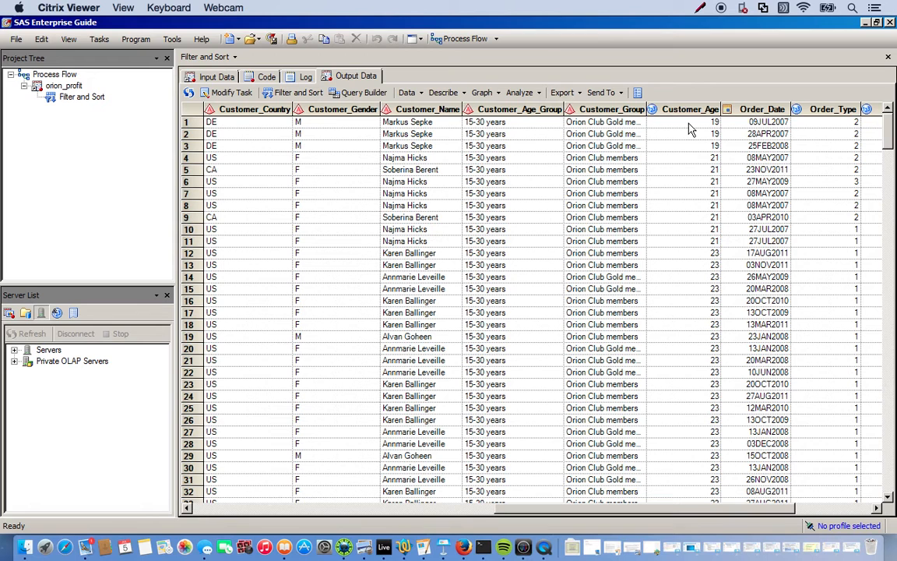
mouse_move(688, 109)
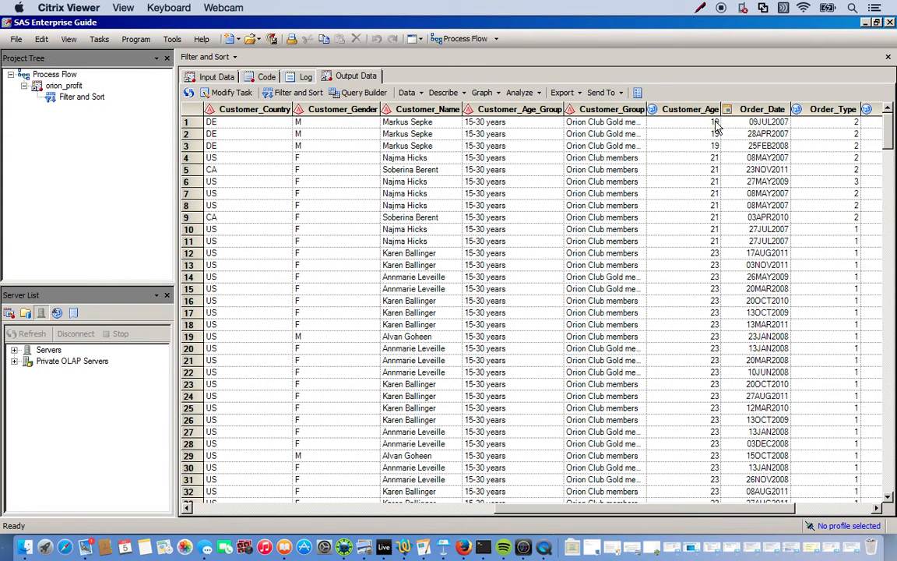
scroll(down, 3)
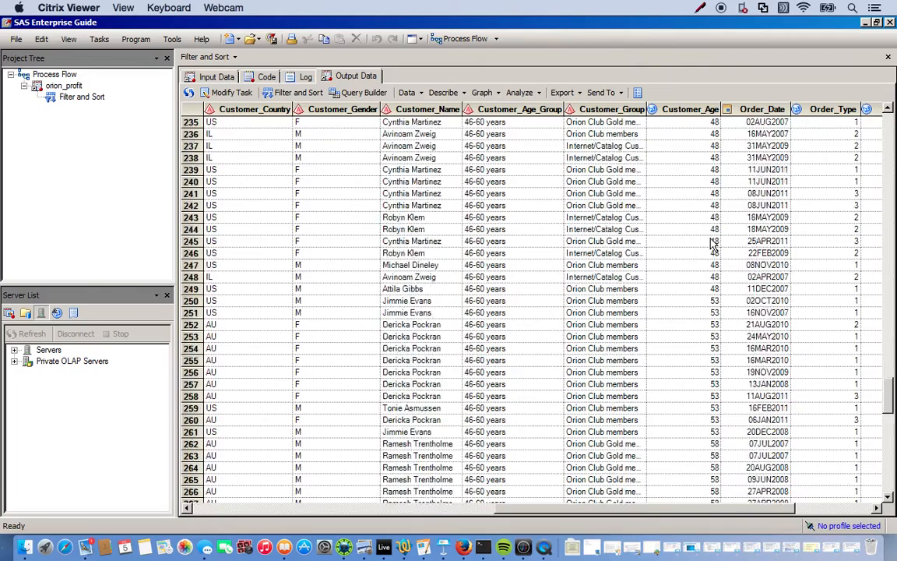
scroll(down, 3)
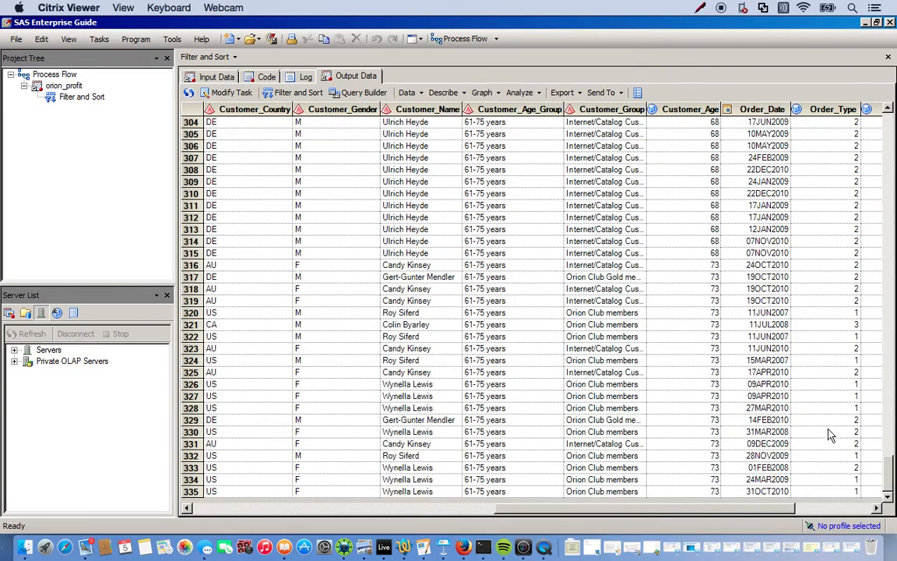